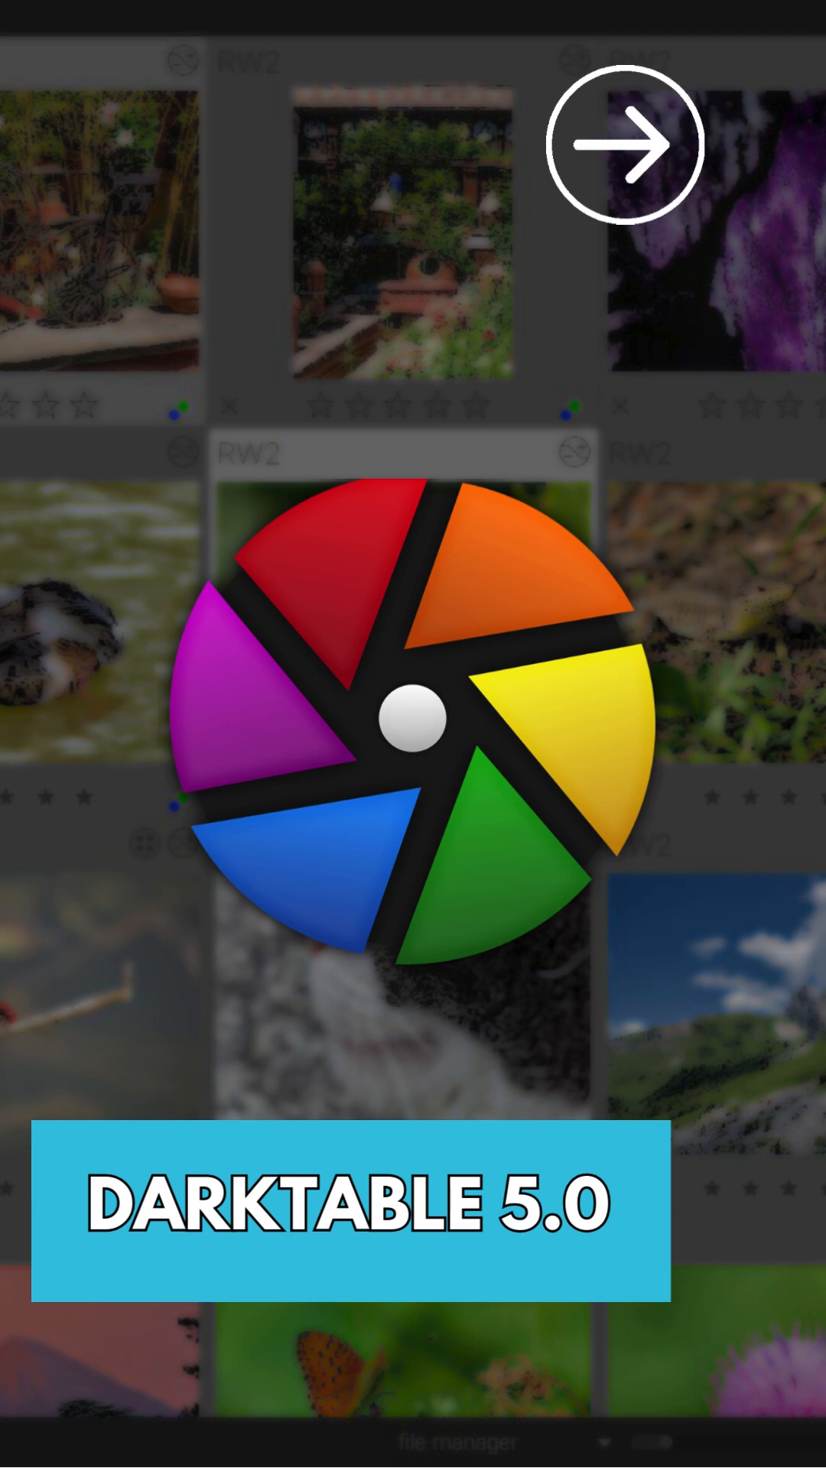
click(622, 146)
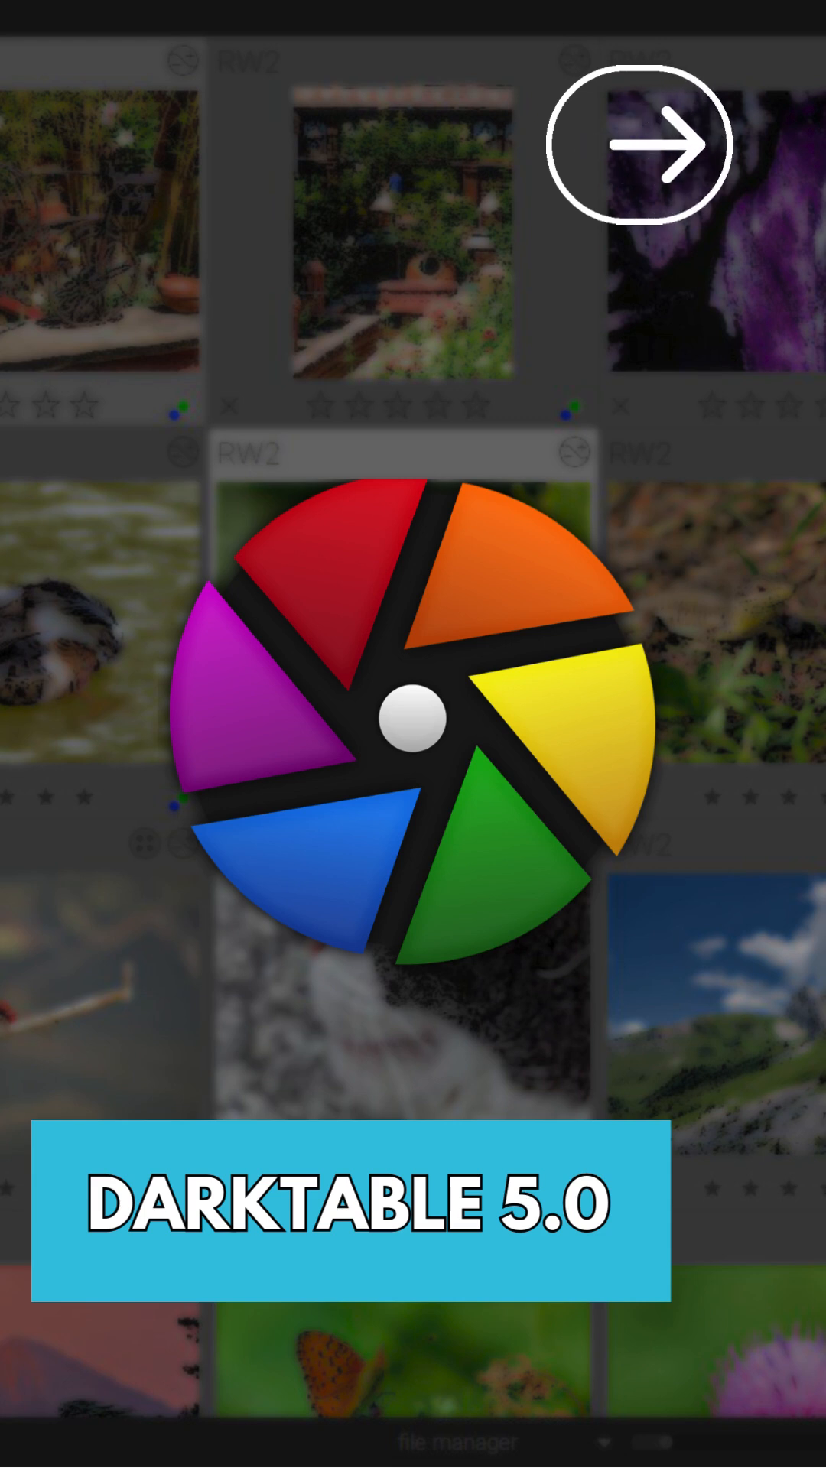
click(641, 144)
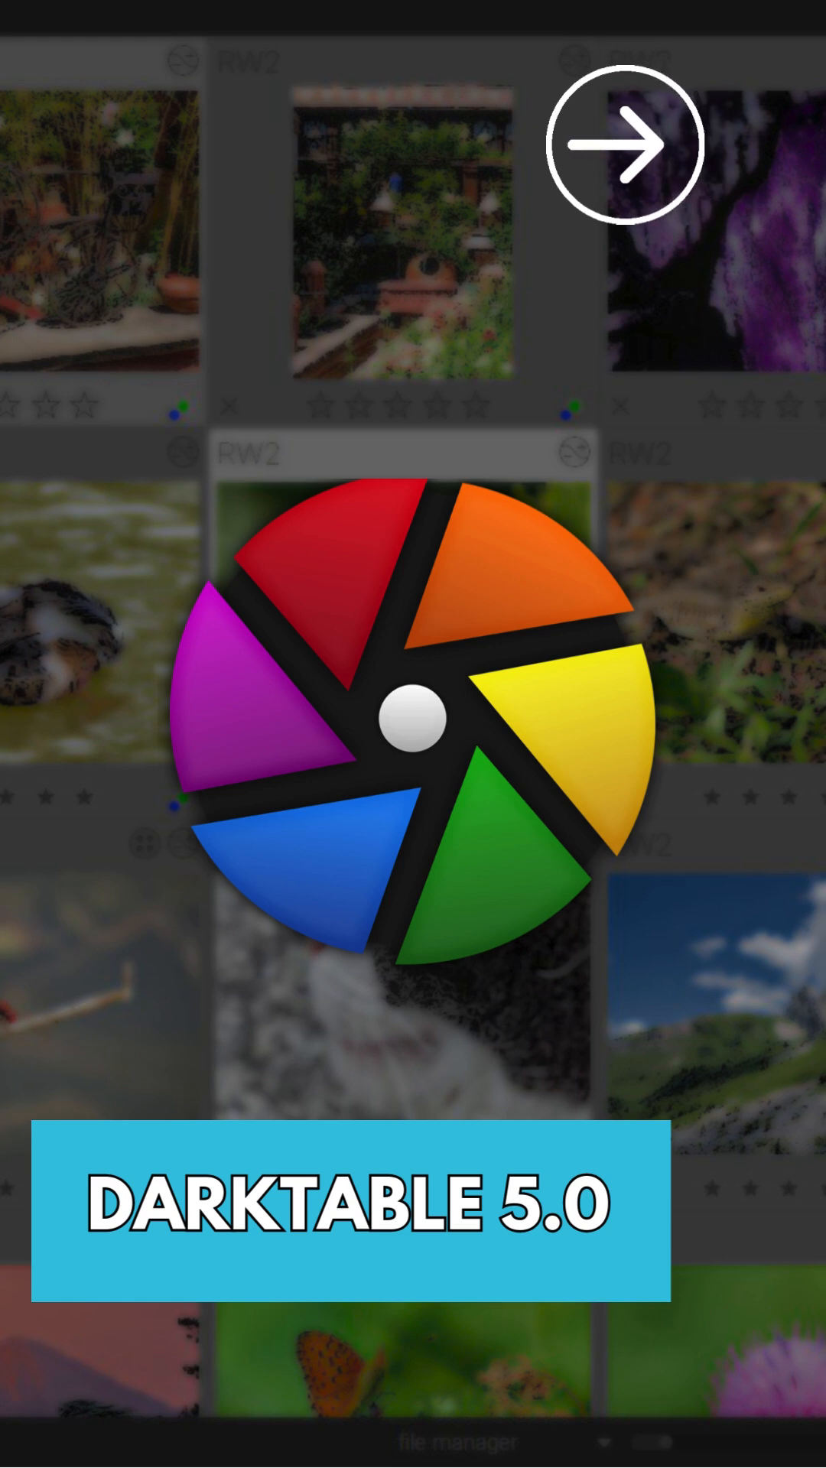
click(623, 144)
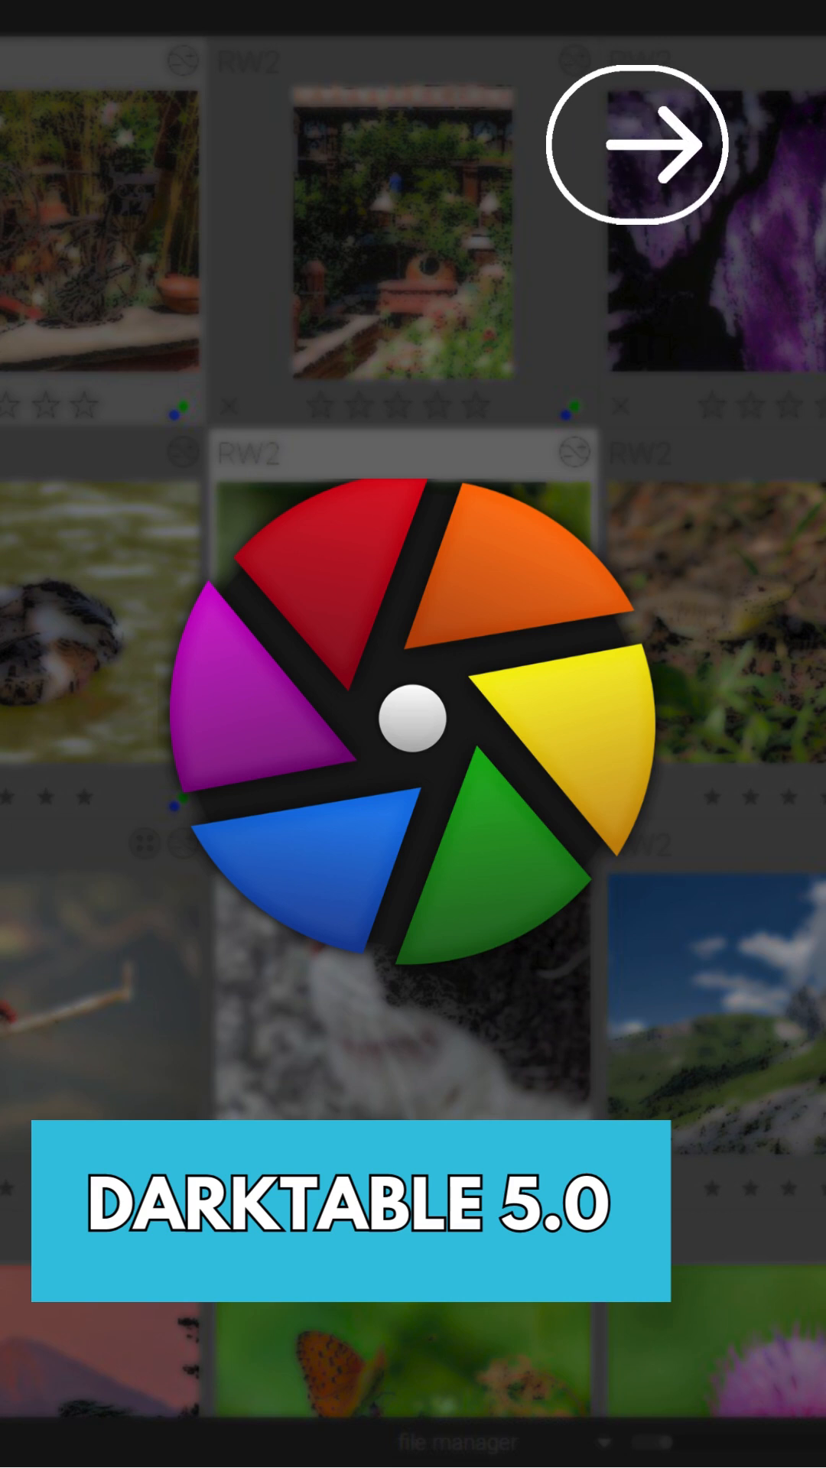
click(638, 145)
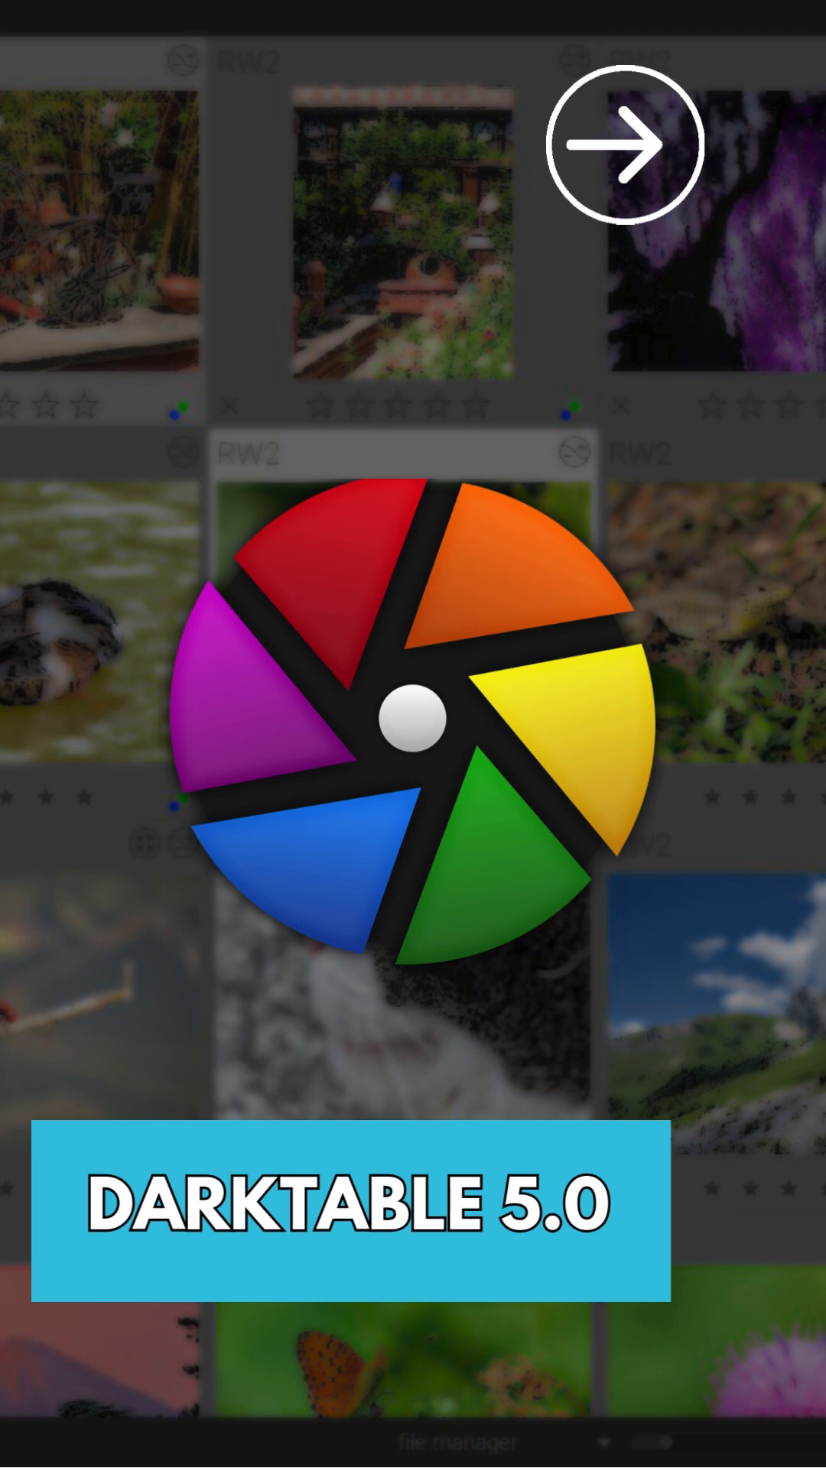
click(630, 143)
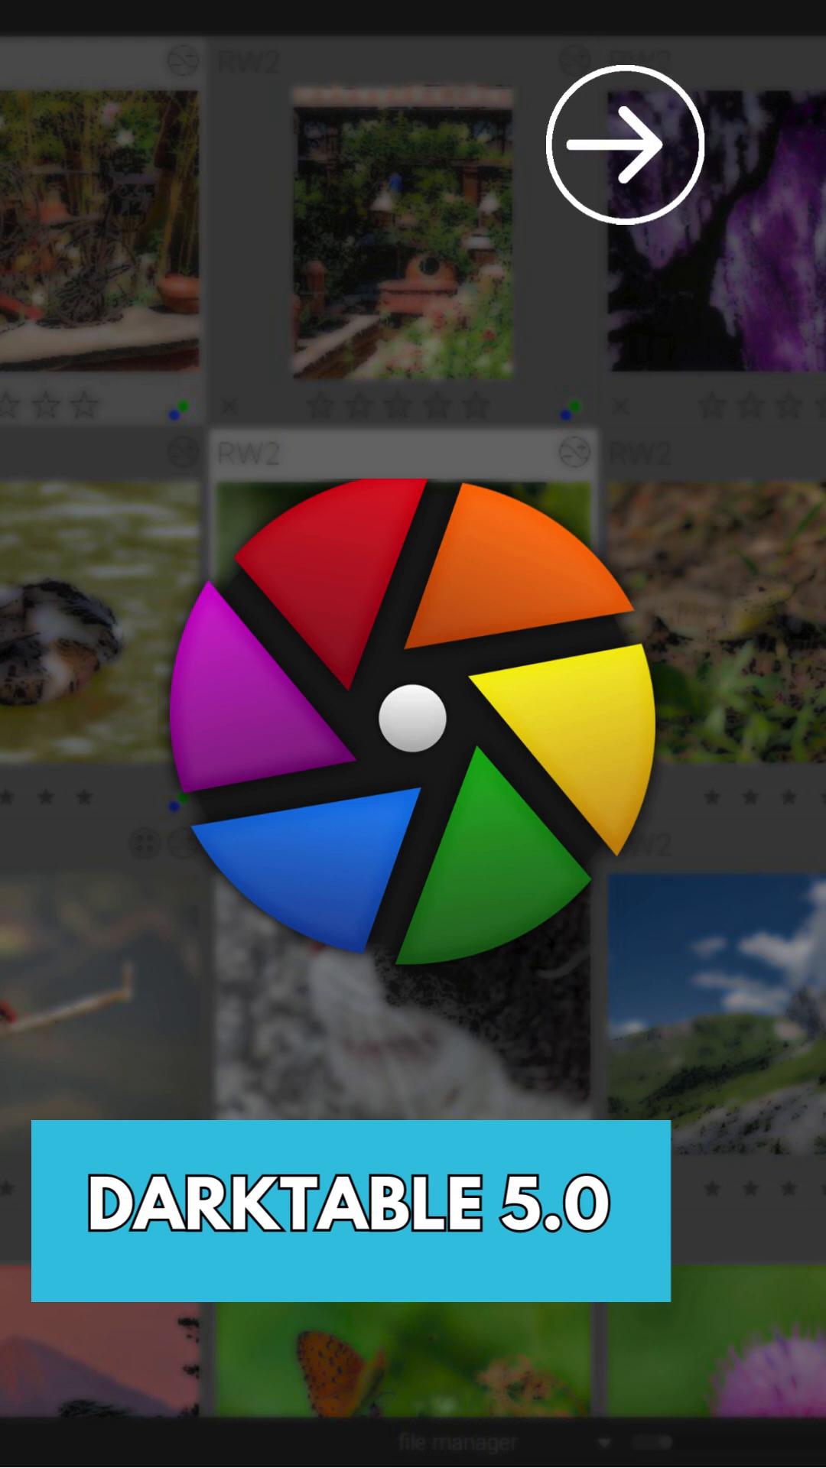
click(632, 144)
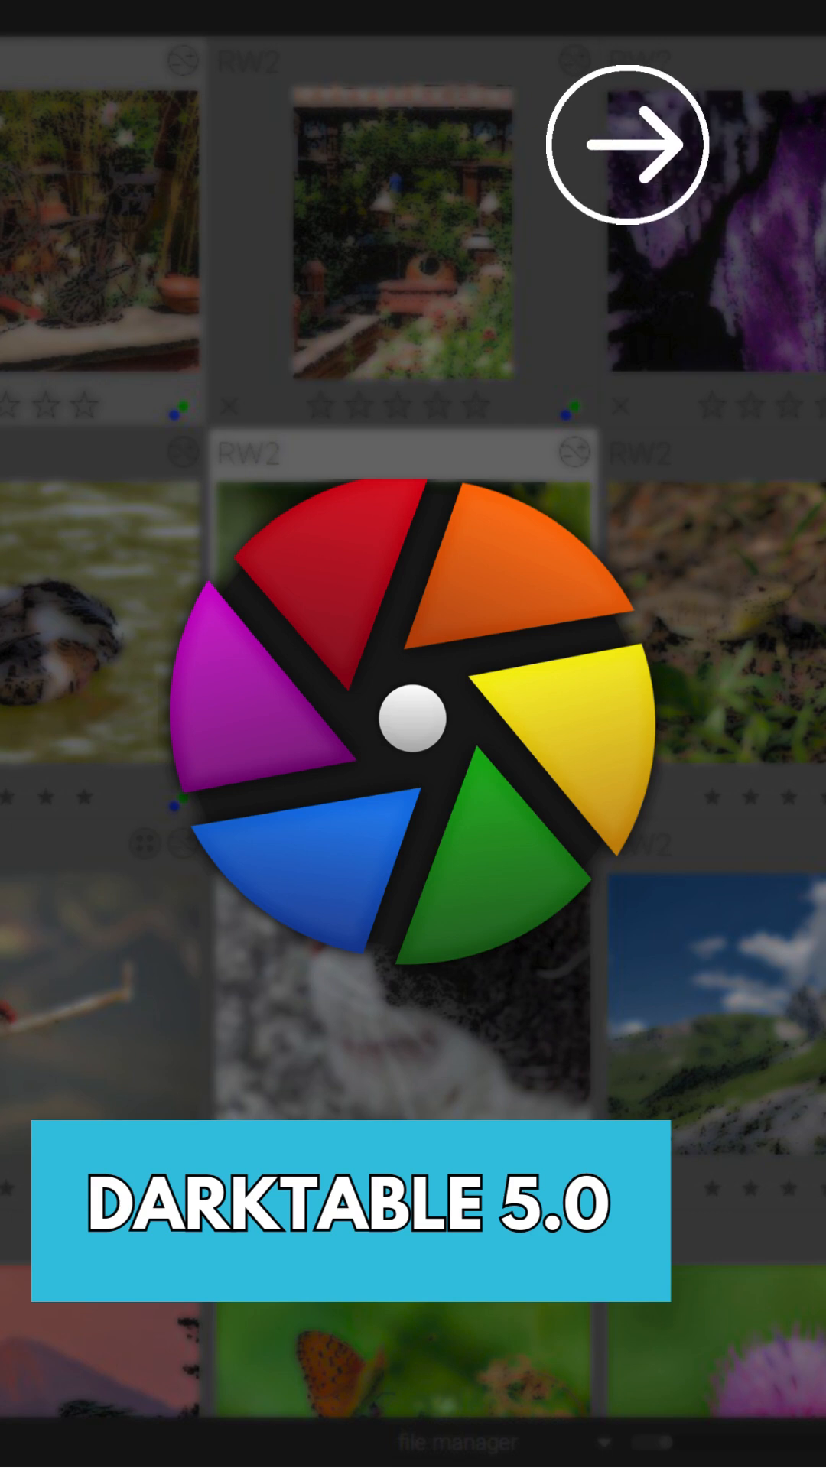
click(627, 143)
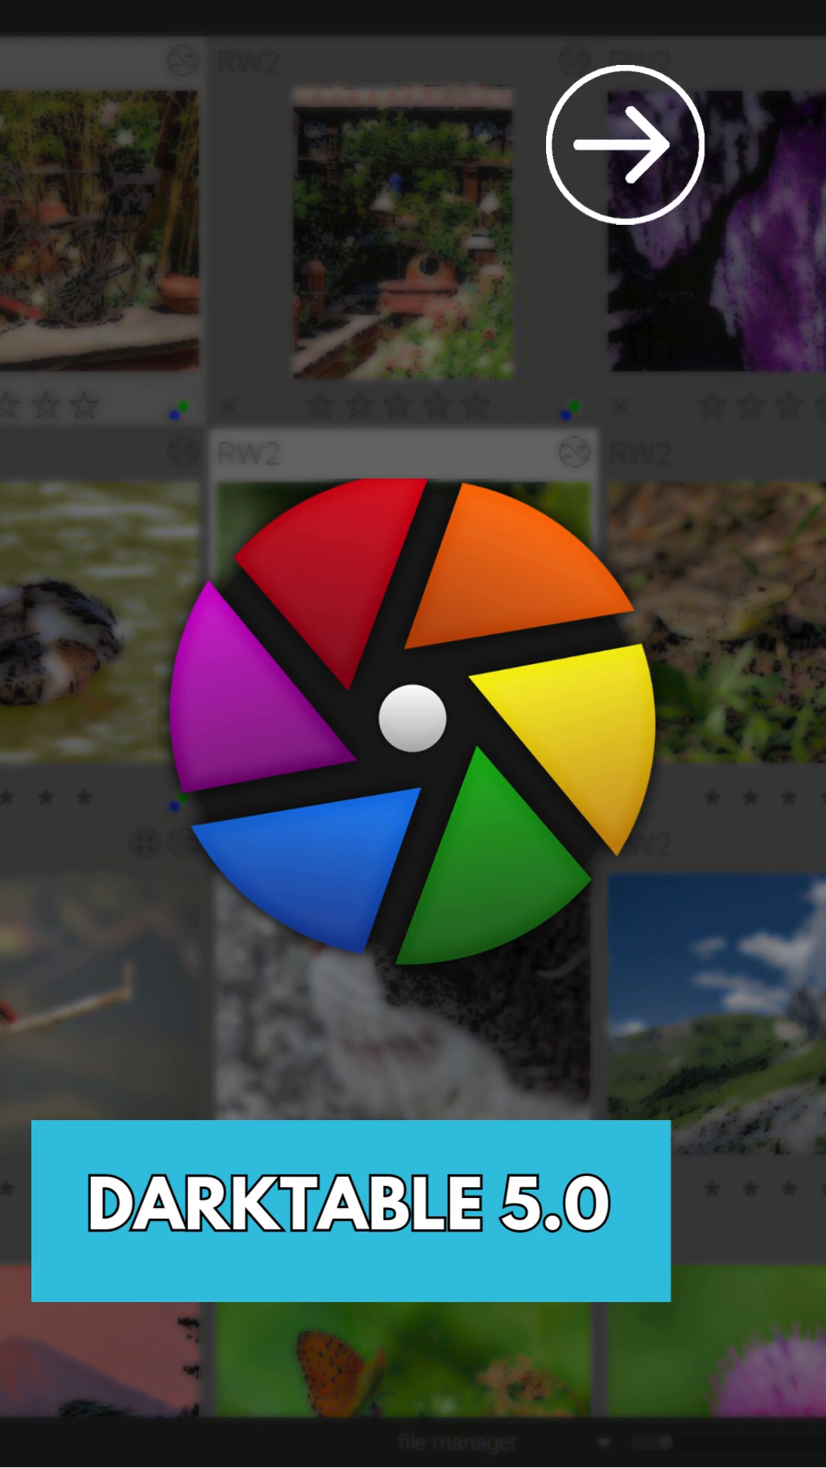
click(623, 146)
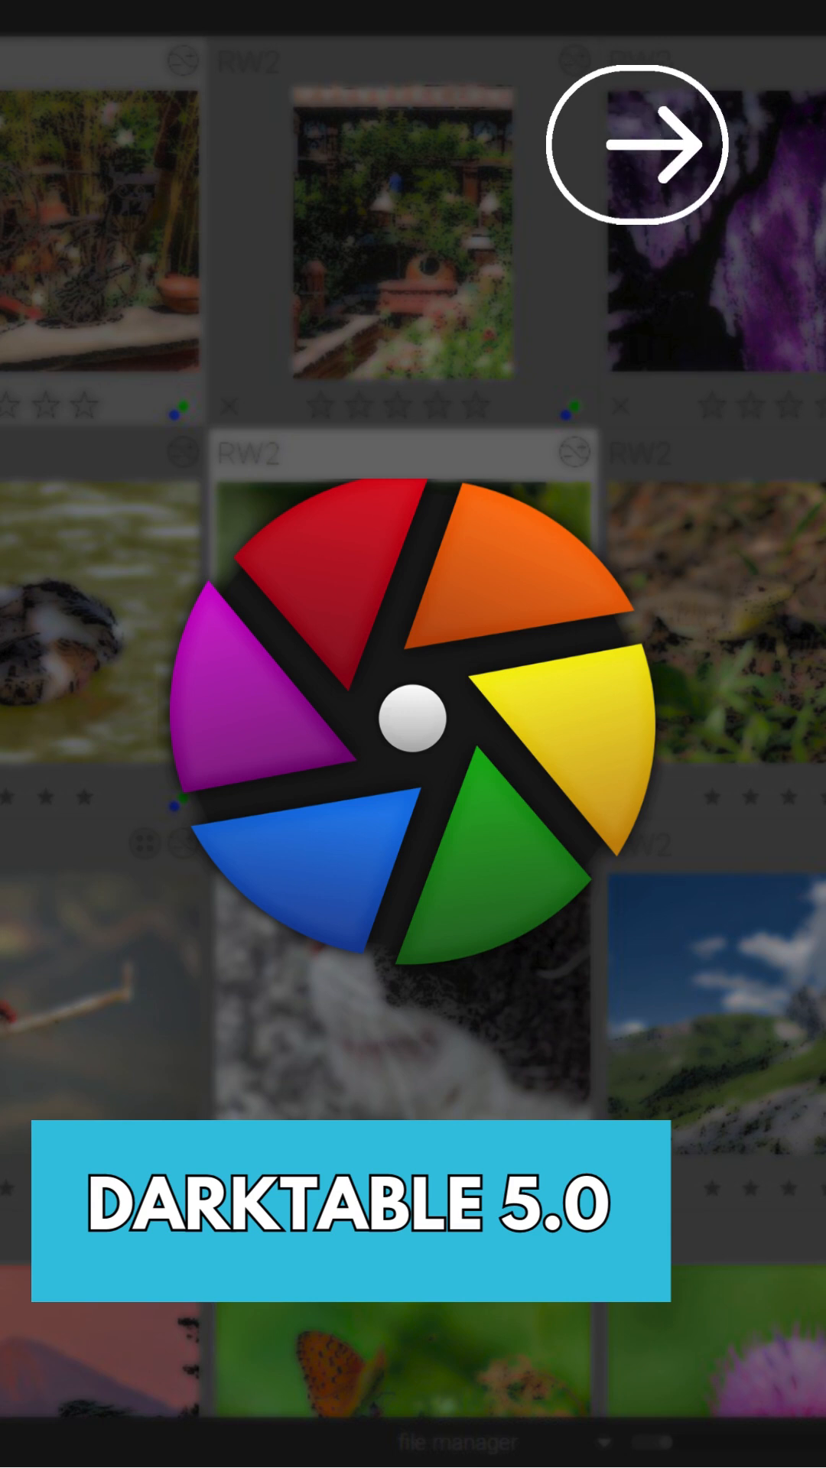
click(638, 144)
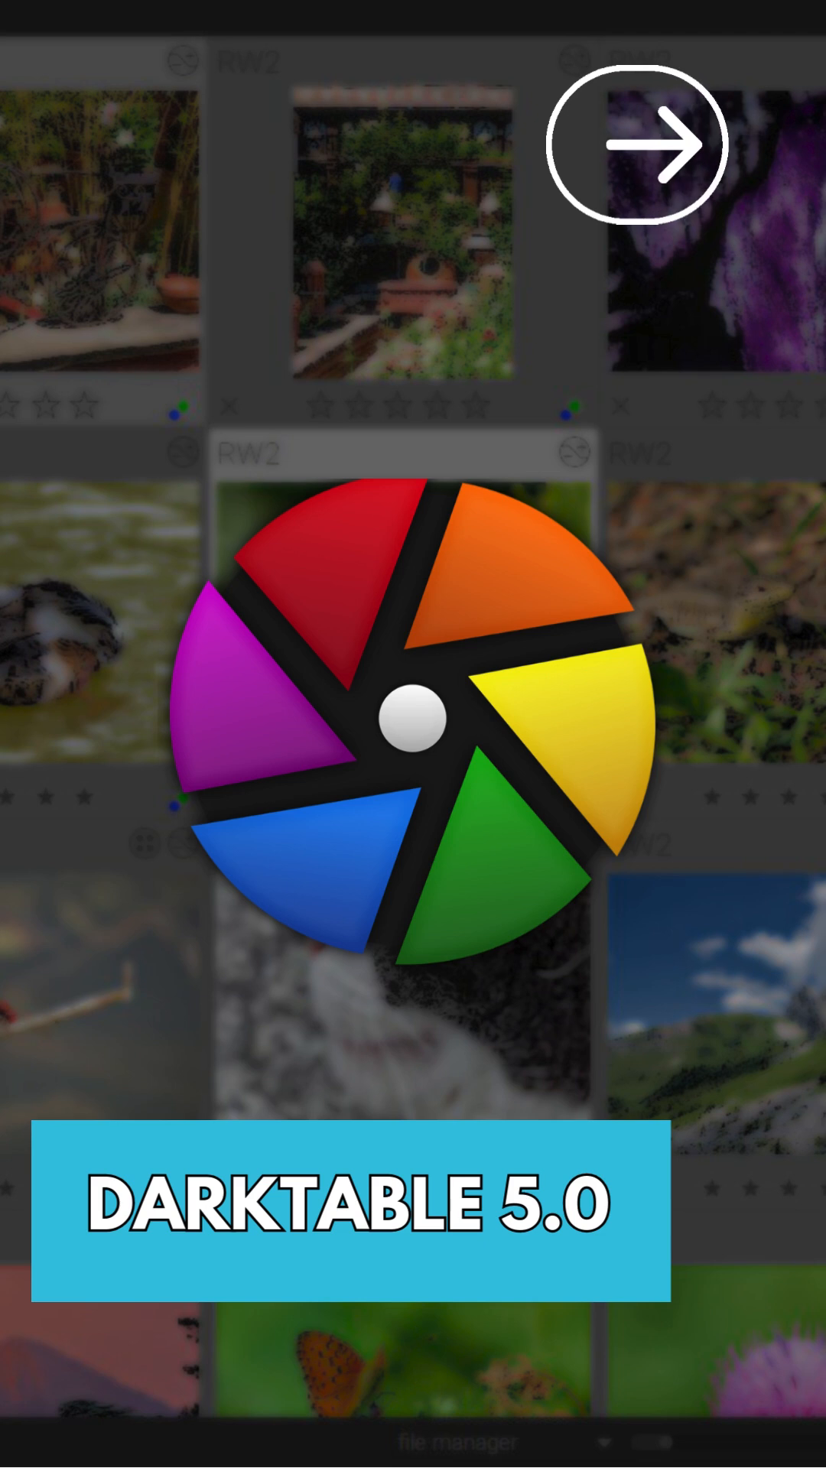
click(635, 142)
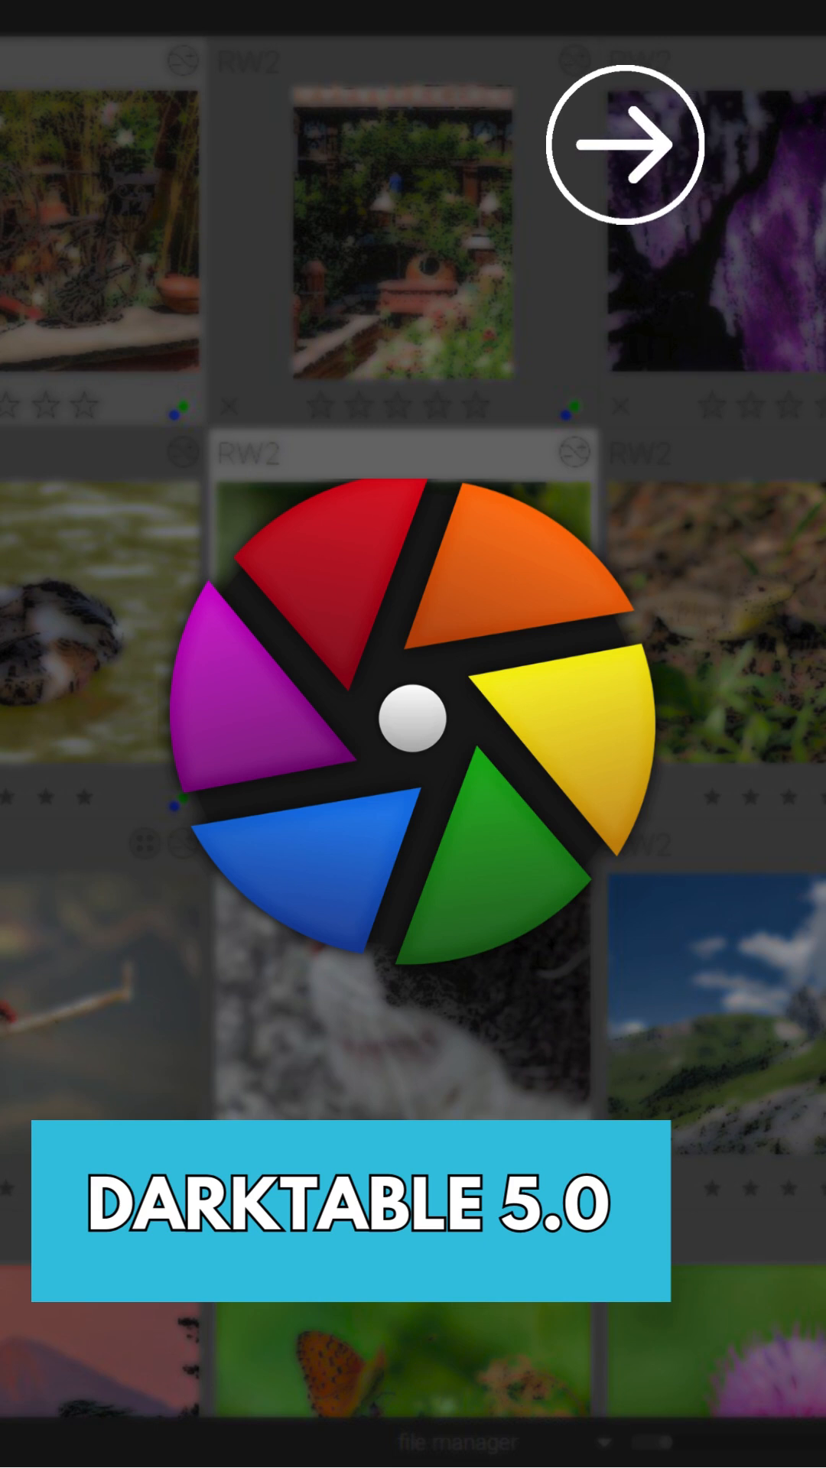
click(626, 143)
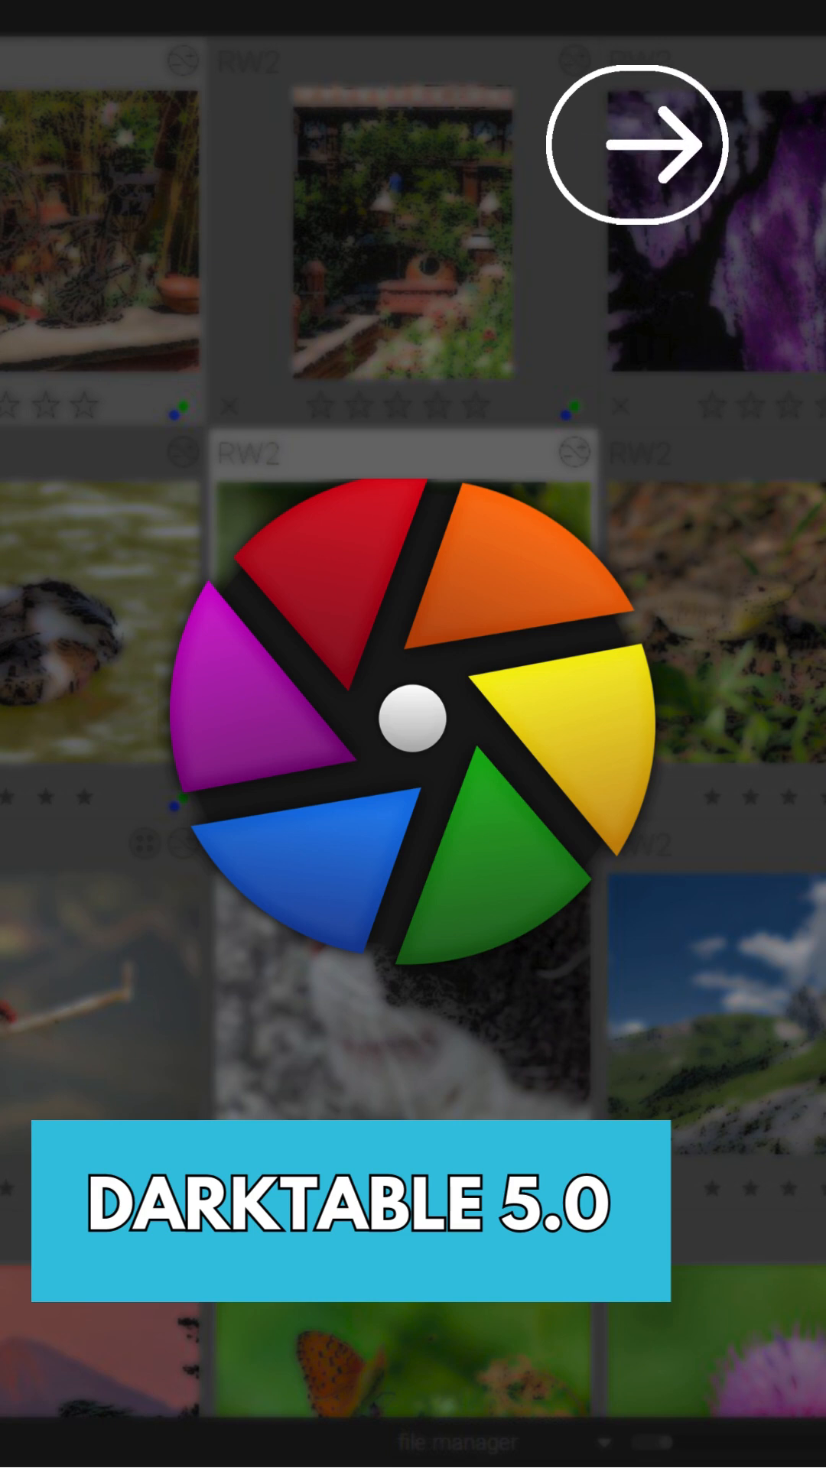
click(634, 145)
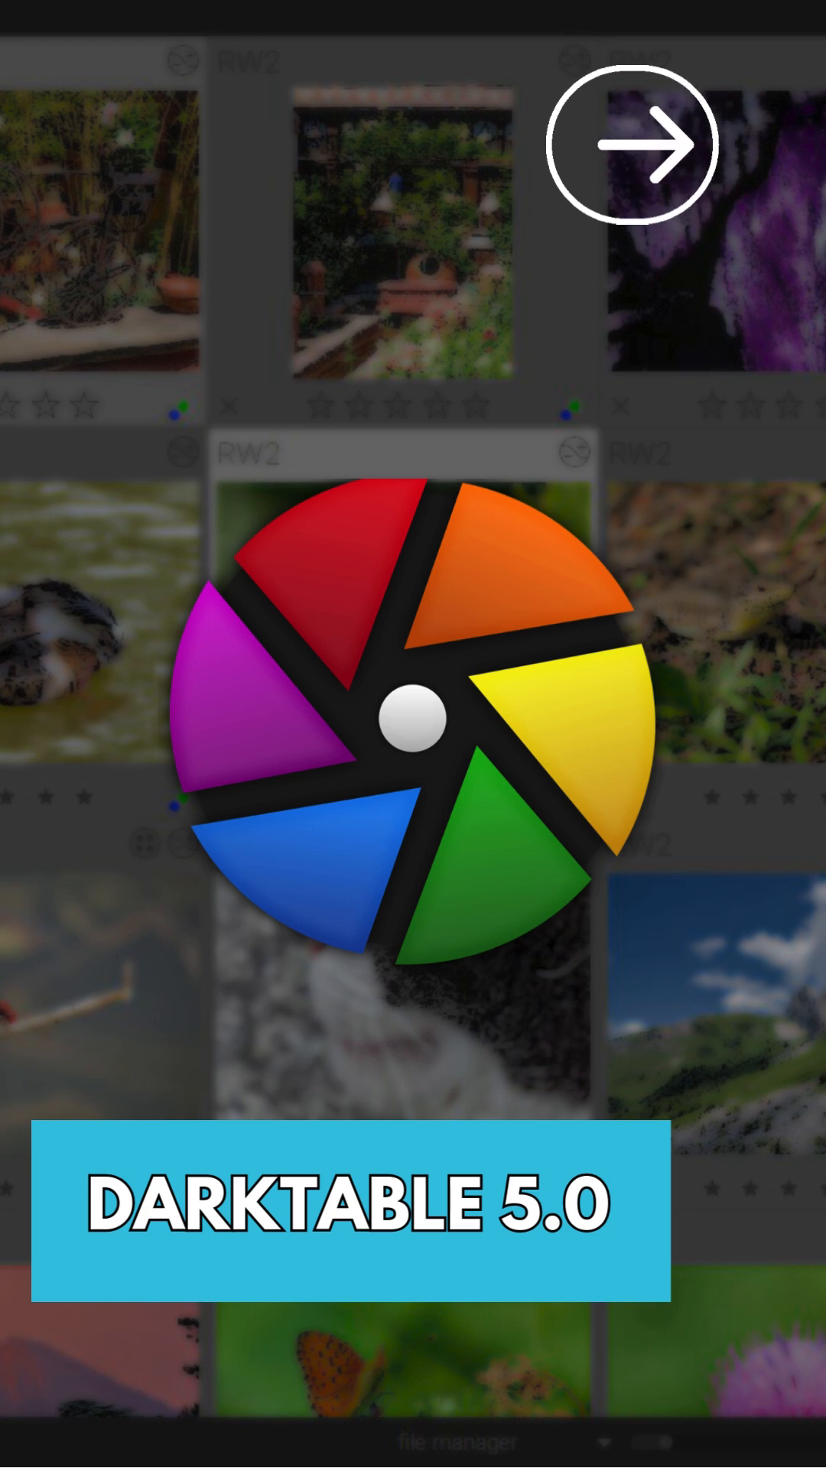
click(630, 143)
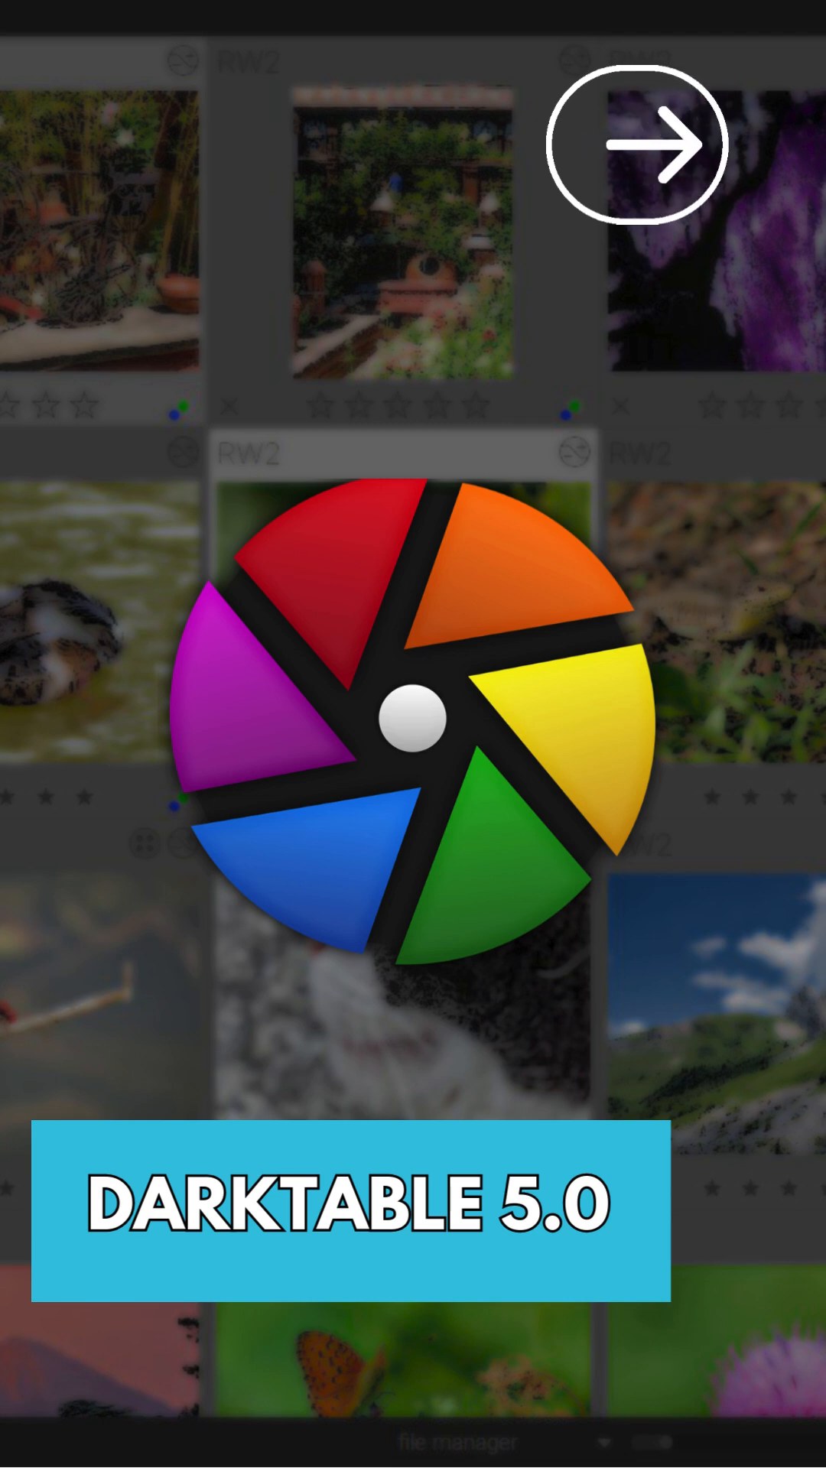
click(639, 144)
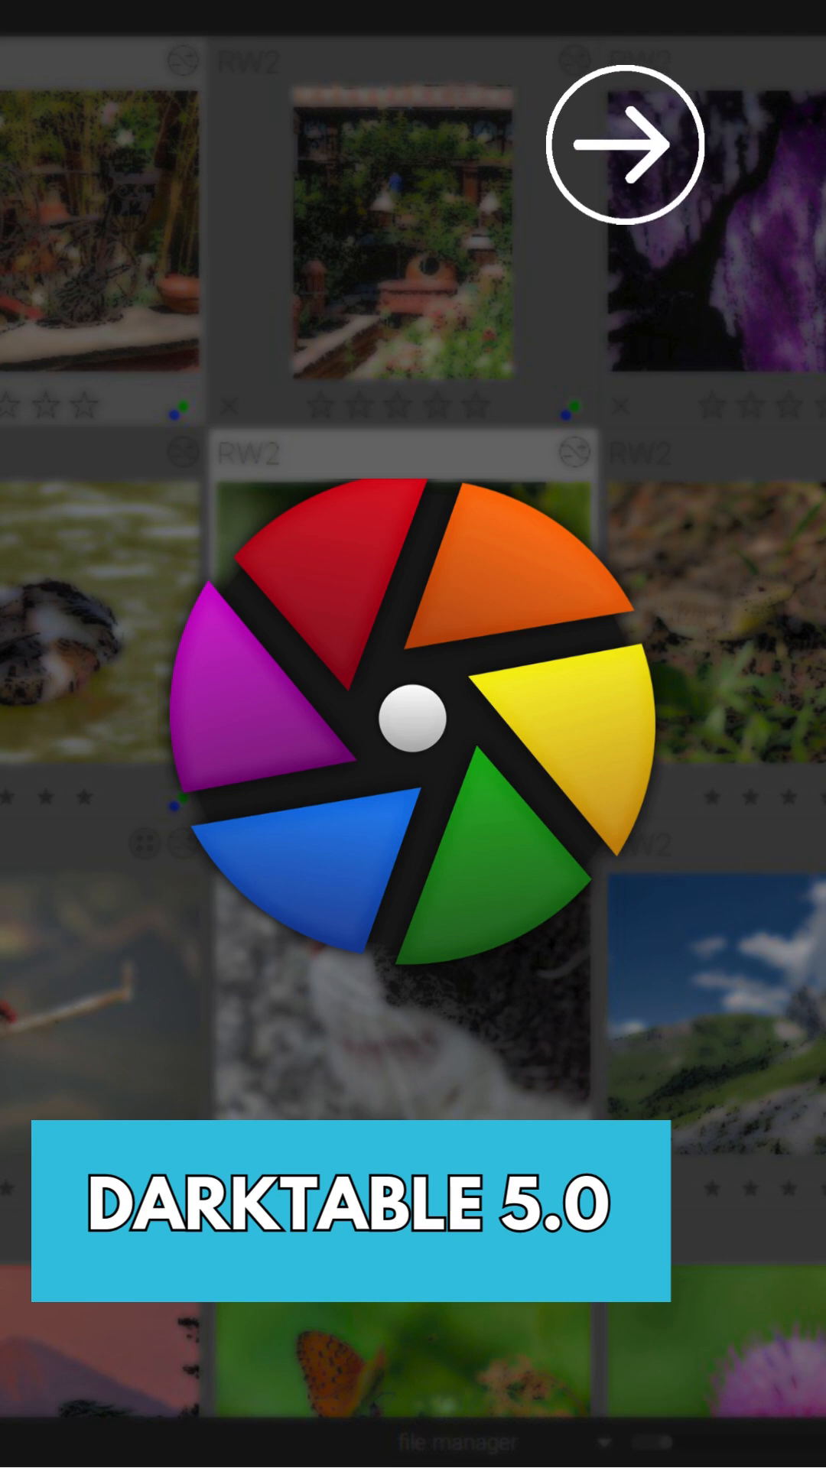
click(627, 144)
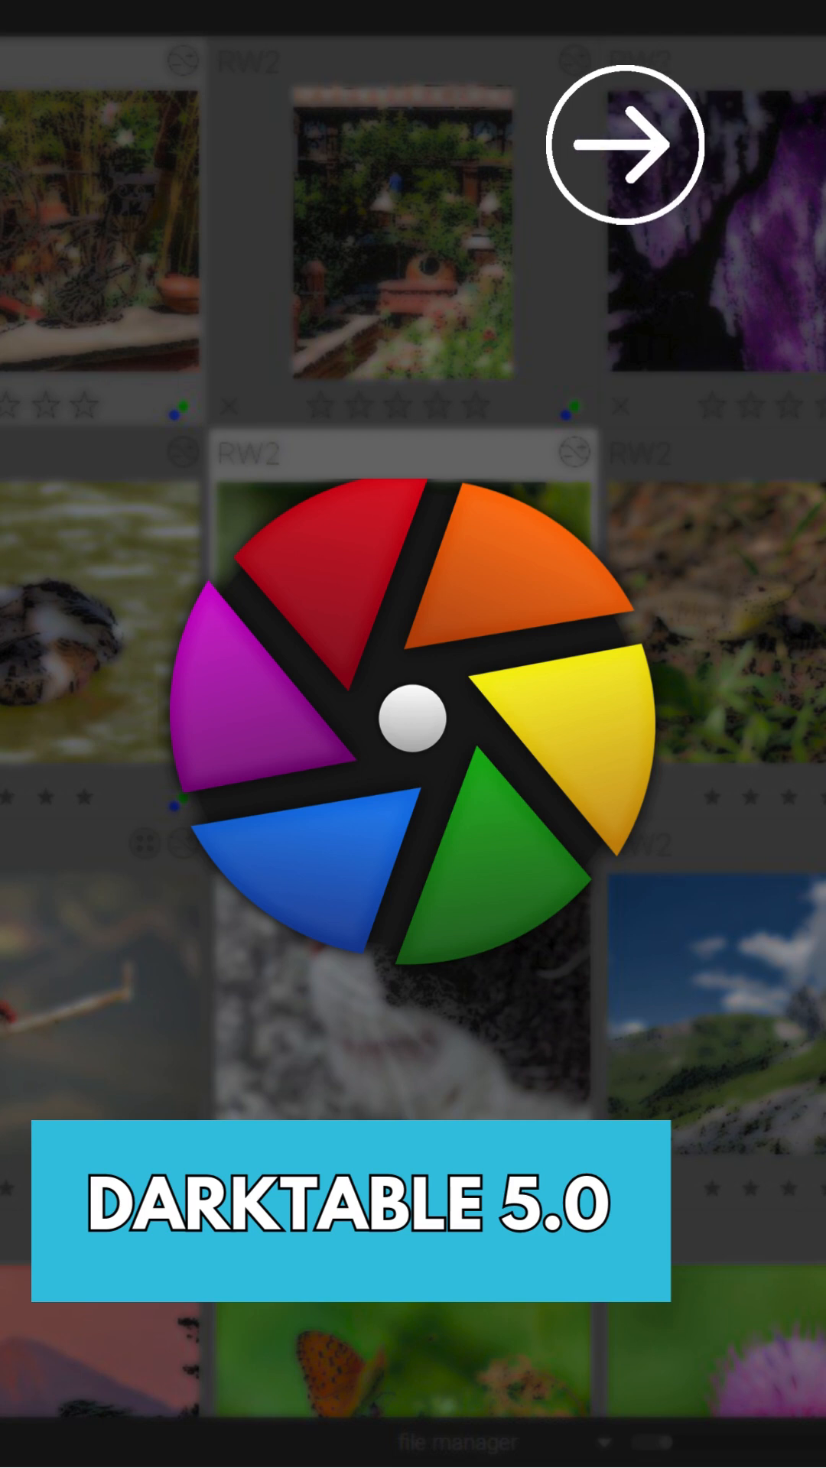
click(624, 142)
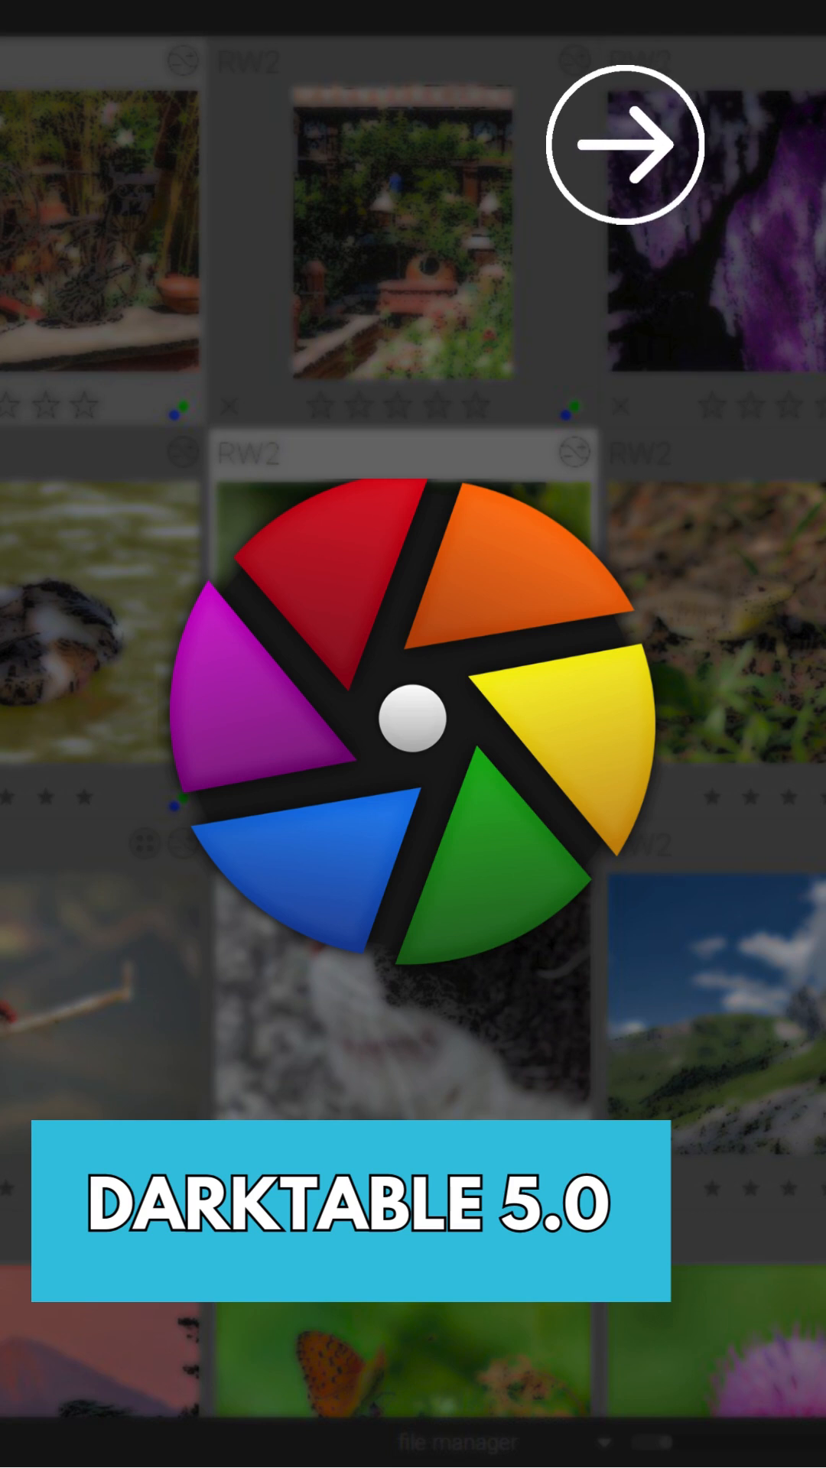
click(632, 142)
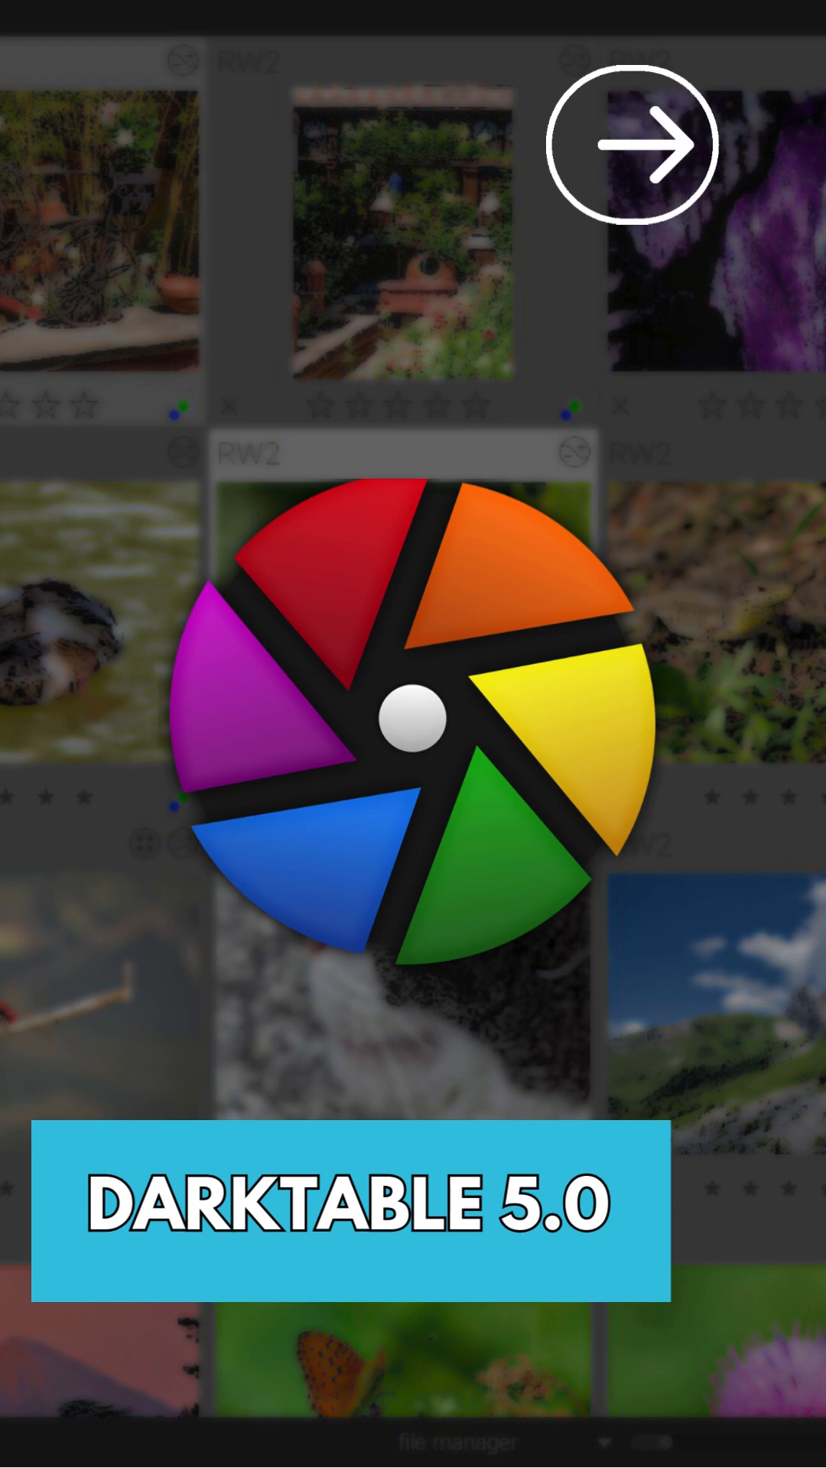
click(633, 144)
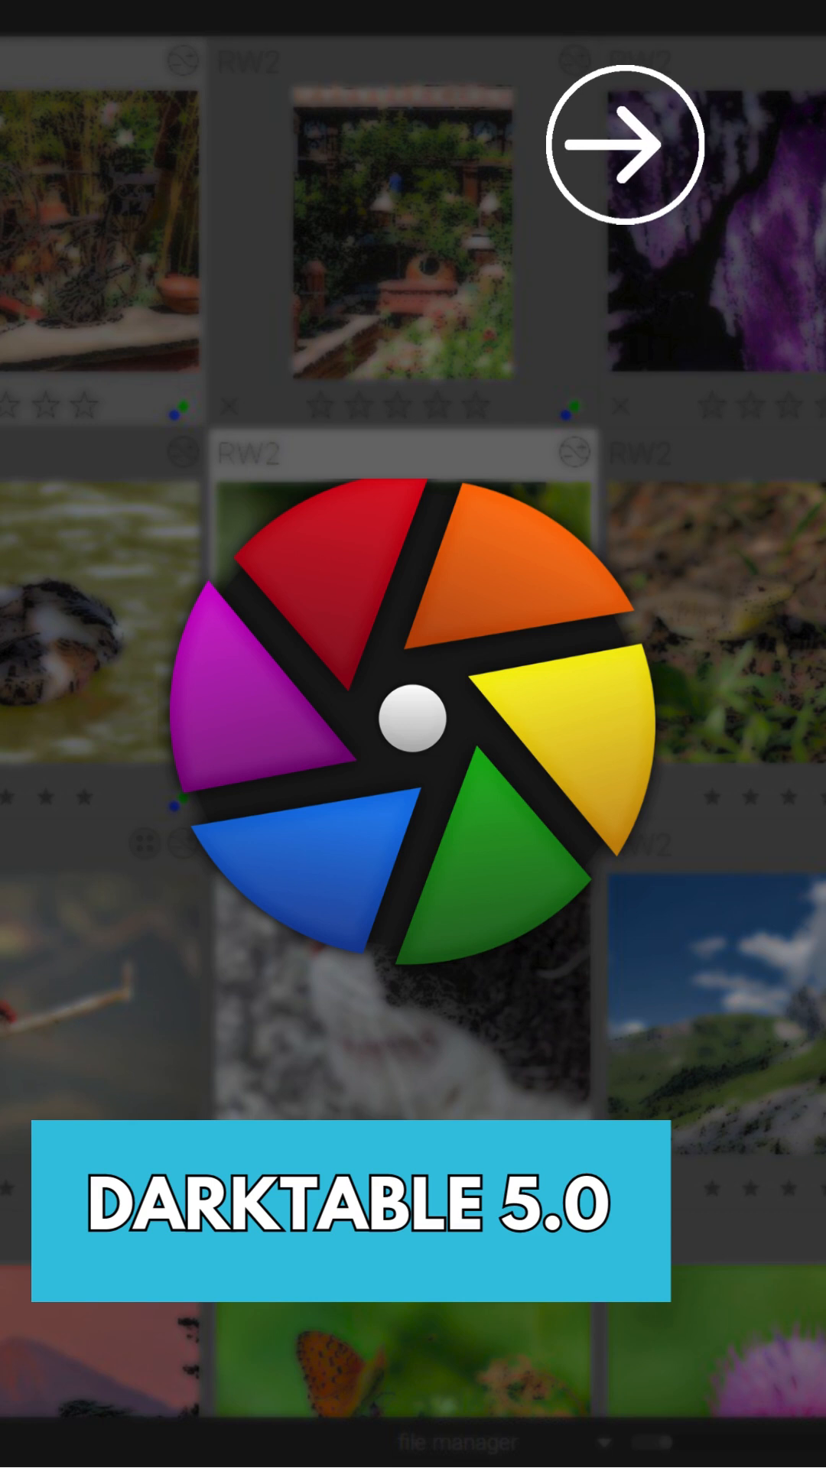
click(618, 144)
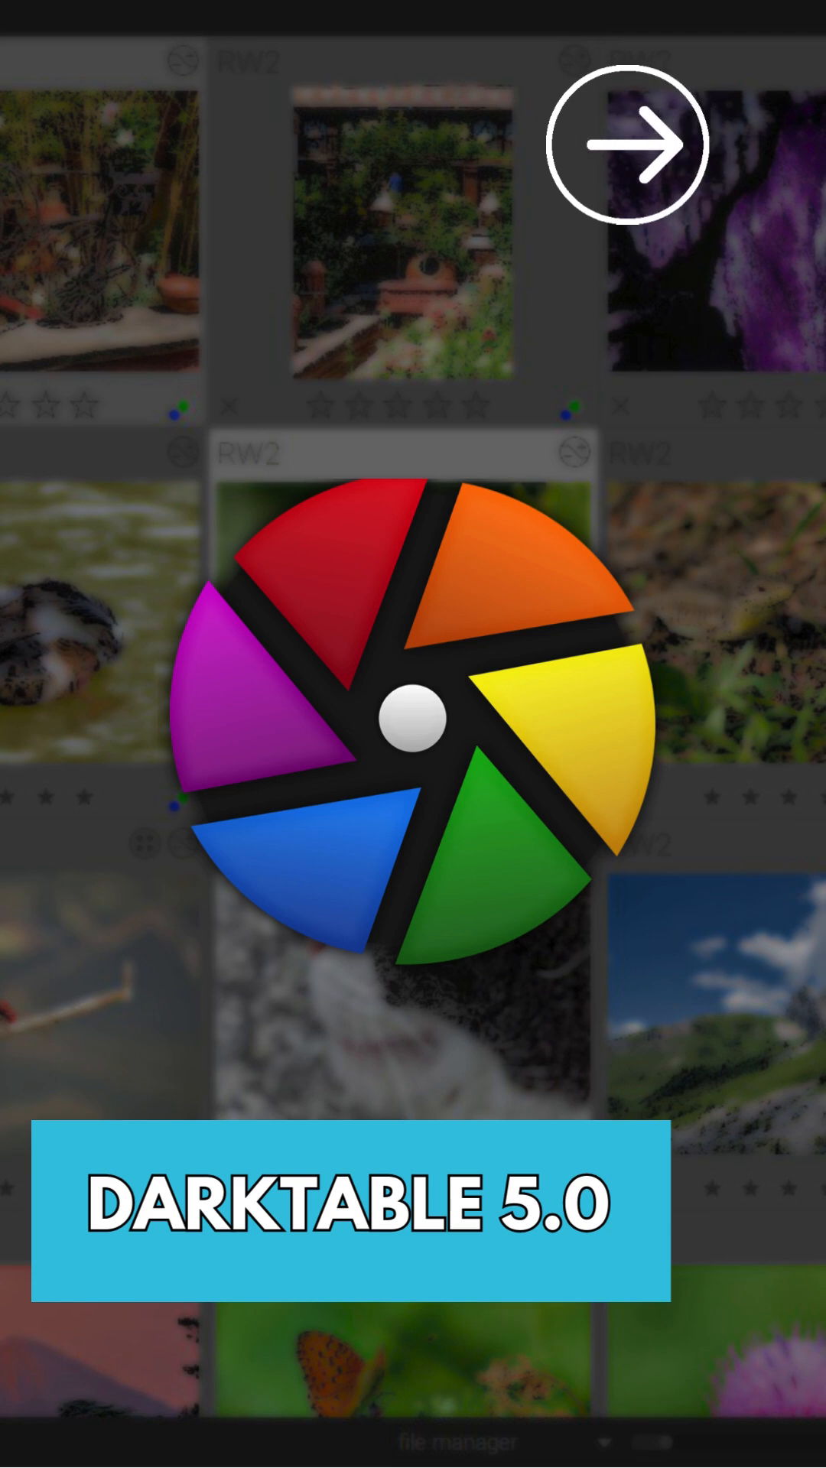
click(626, 144)
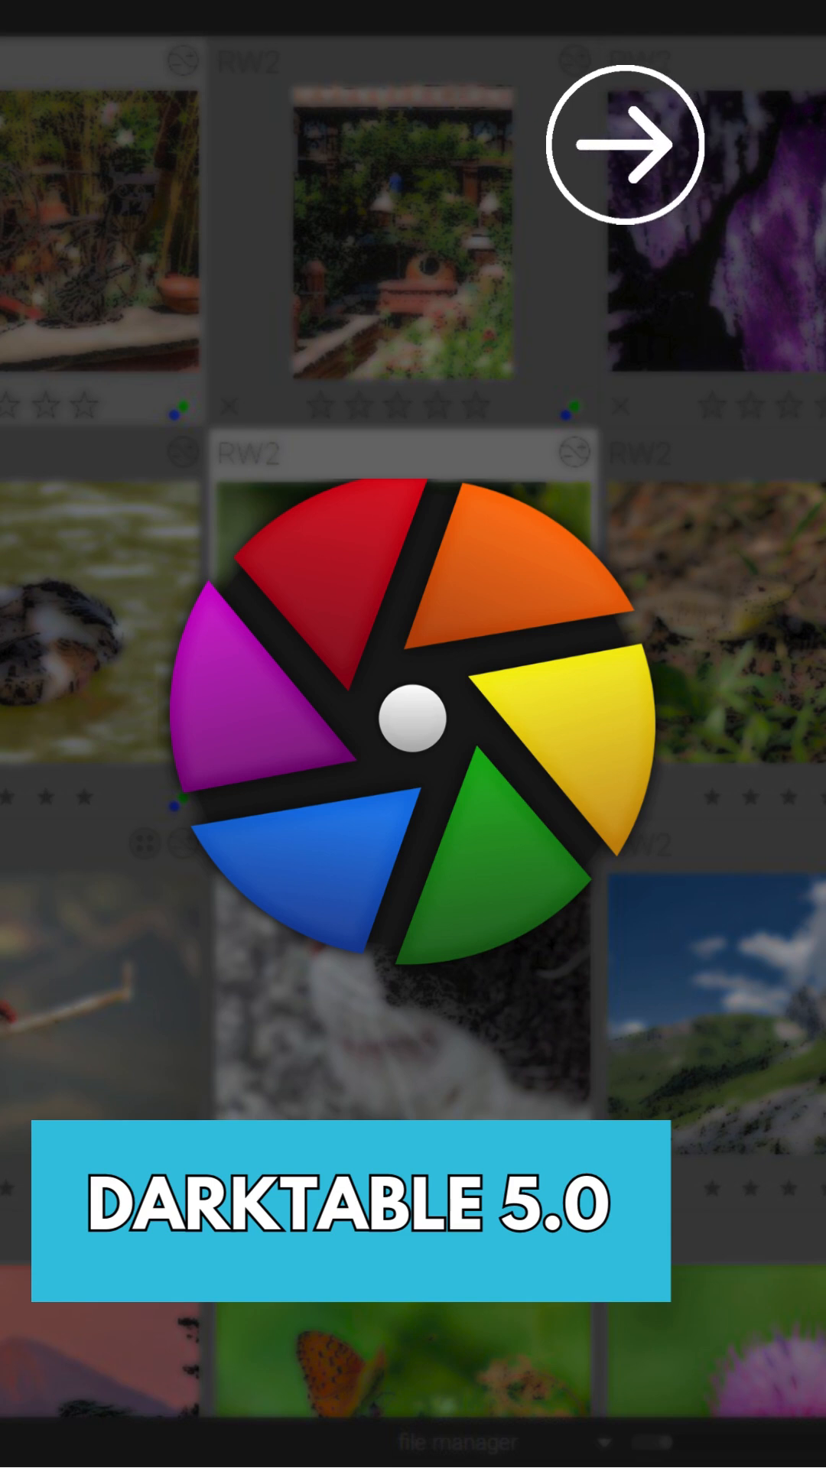